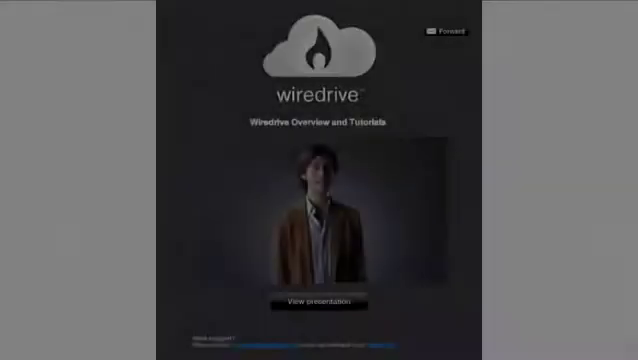
Step: View the Wiredrive Overview and Tutorials presentation and browse its clip thumbnail gallery
scroll("down", 3)
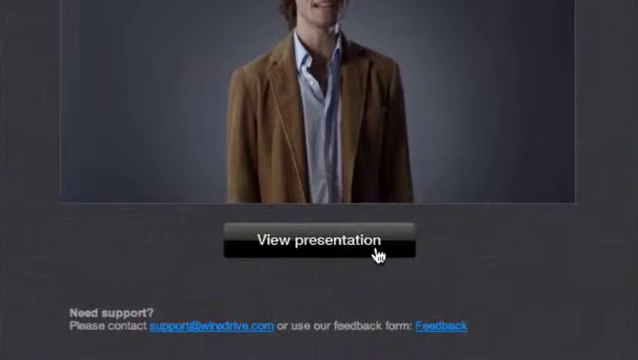
left_click(320, 240)
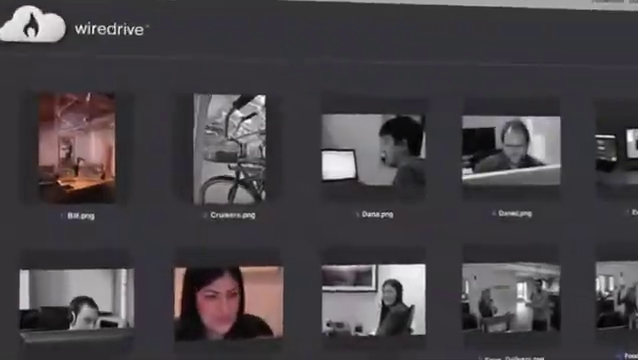
scroll("down", 3)
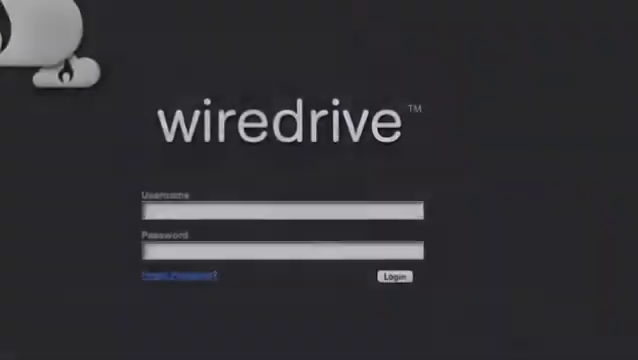
Step: Log into the account and send the current folder to a recipient
left_click(396, 276)
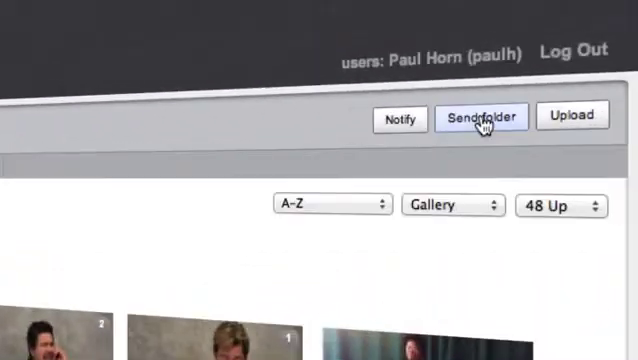
left_click(484, 116)
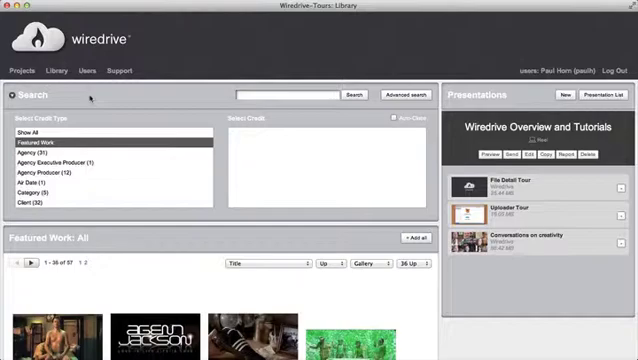
Step: Browse the Users directory, then view the Wiredrive Promo Video report with size, status and manager
left_click(62, 70)
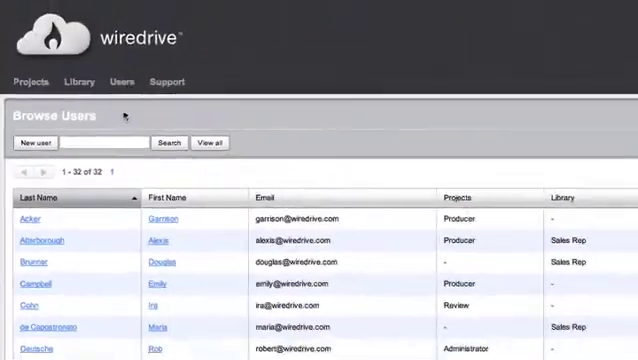
left_click(150, 280)
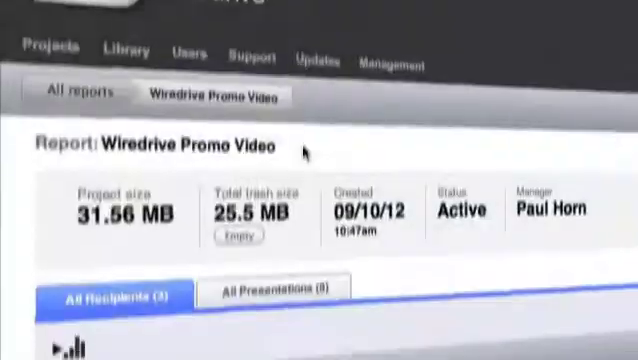
scroll("down", 3)
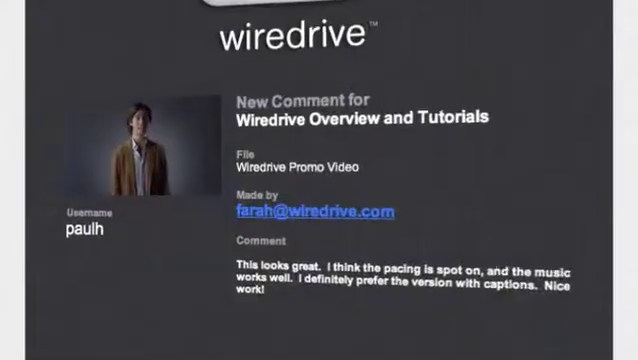
scroll("down", 3)
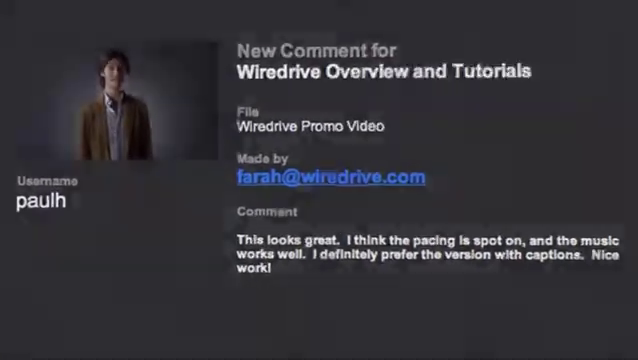